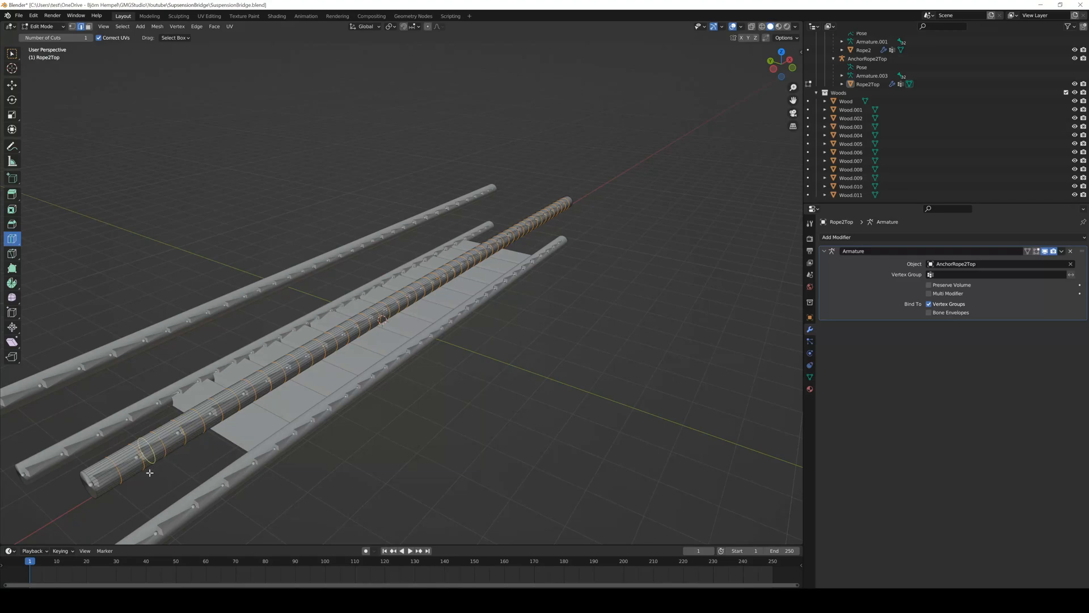
mouse_move(563, 230)
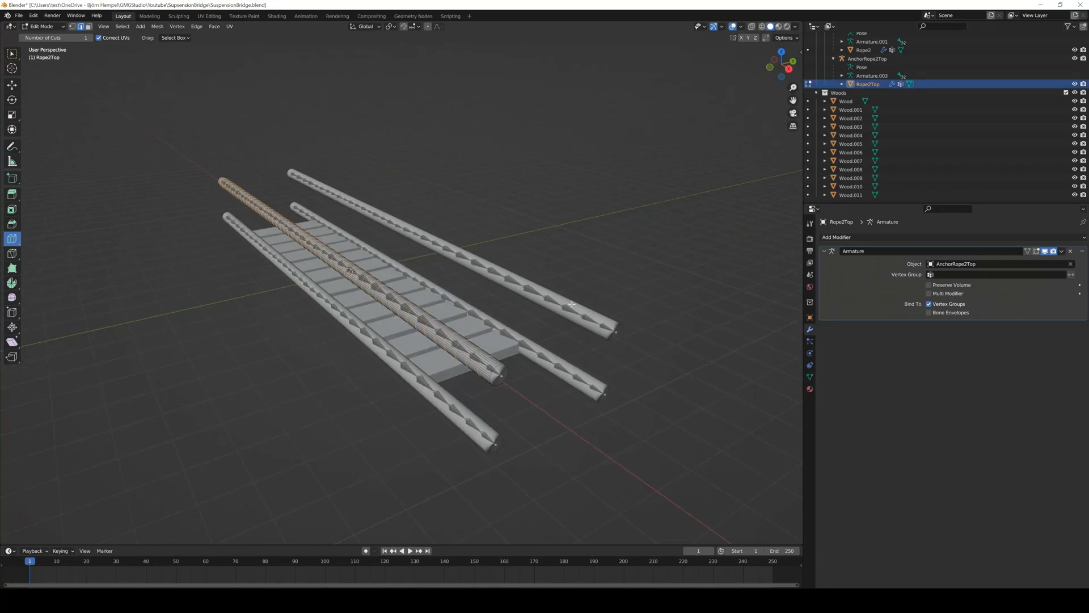
Step: Unpack the SuspensionBridge prefab from the Hierarchy into separate anchor, rope and wood objects
left_click_drag(416, 277, 417, 209)
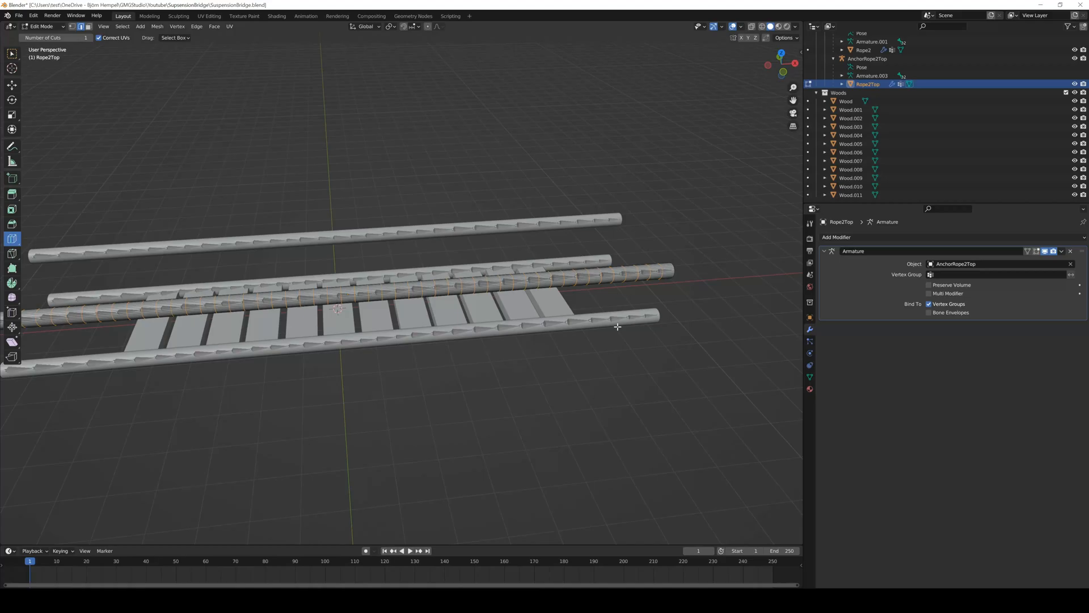
key("alt+tab")
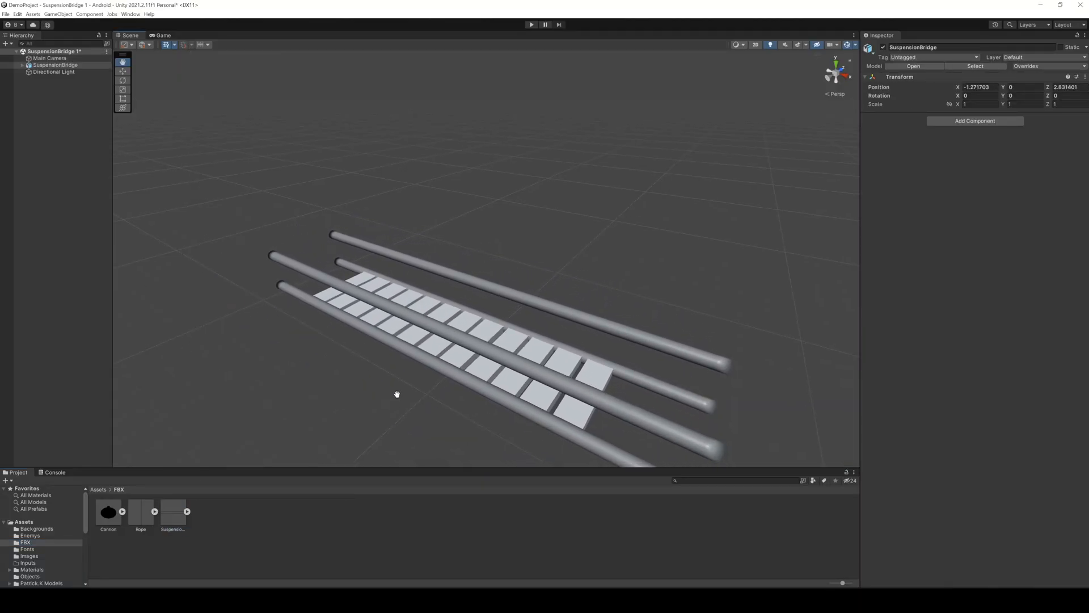
right_click(55, 65)
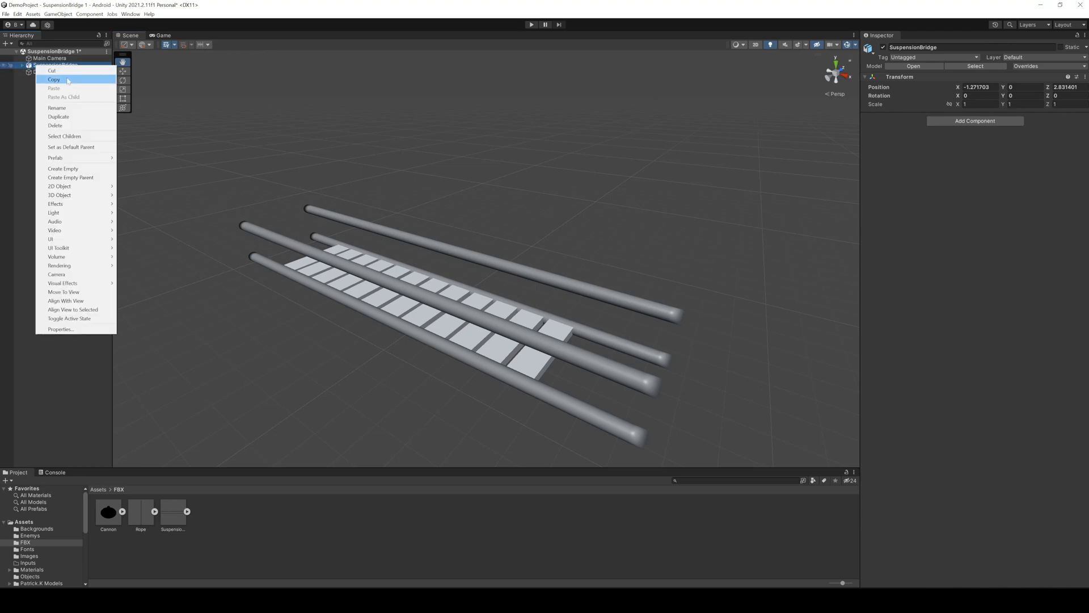
mouse_move(56, 158)
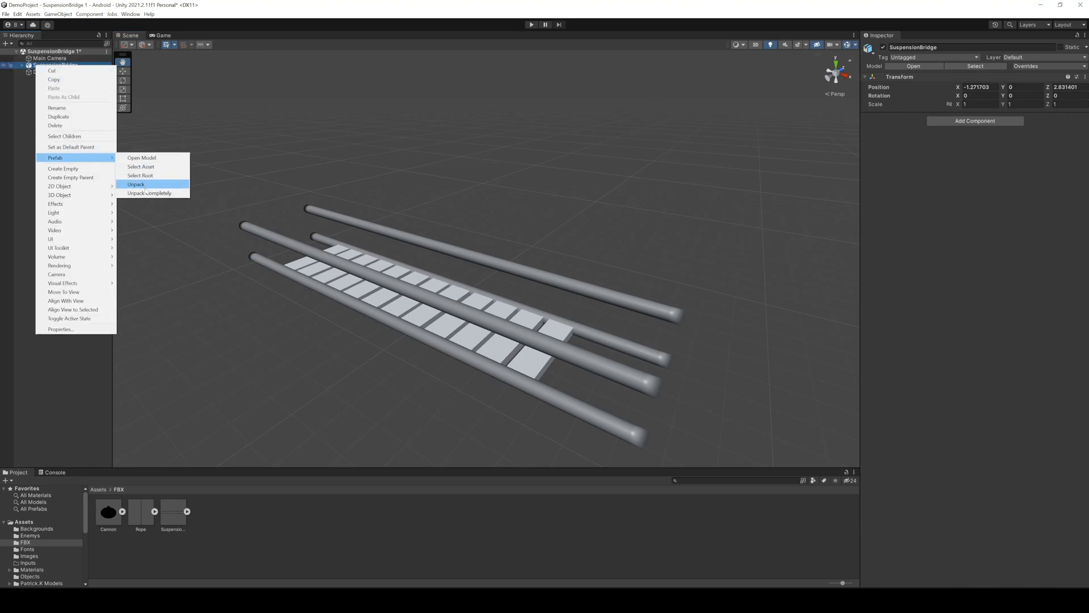
left_click(136, 184)
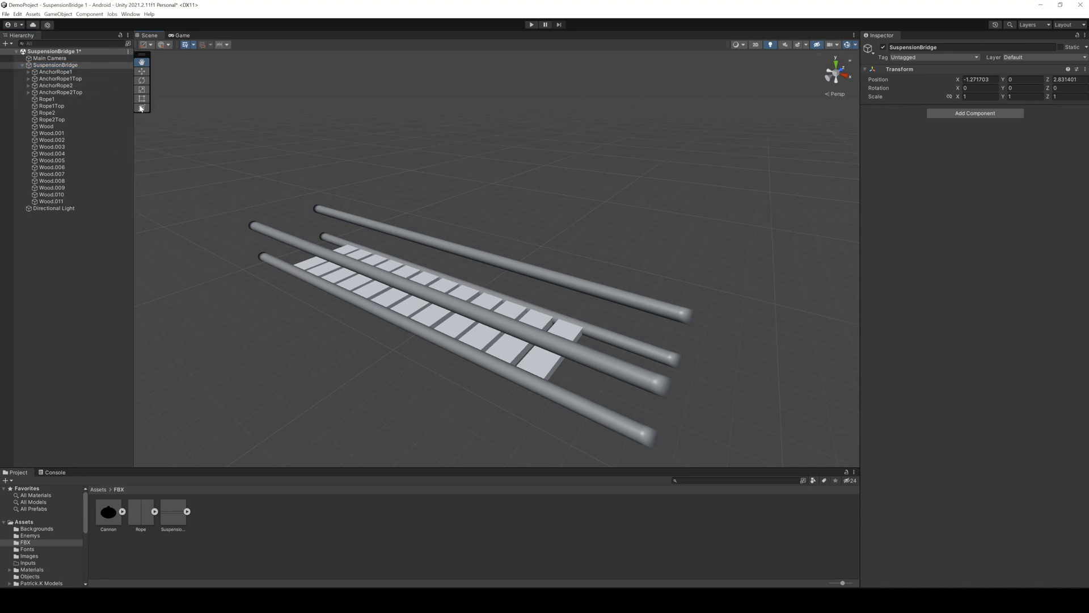
Step: Attach the Hinge Joint Helper to AnchorRope1 and add rigidbodies and hinge joints to every bone
left_click(28, 72)
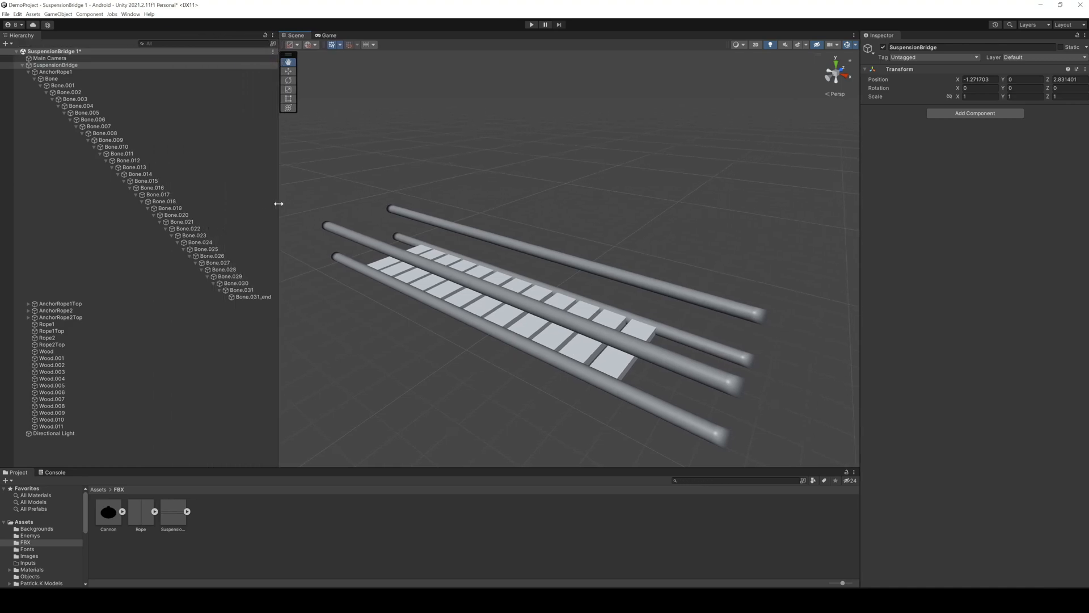
left_click(226, 262)
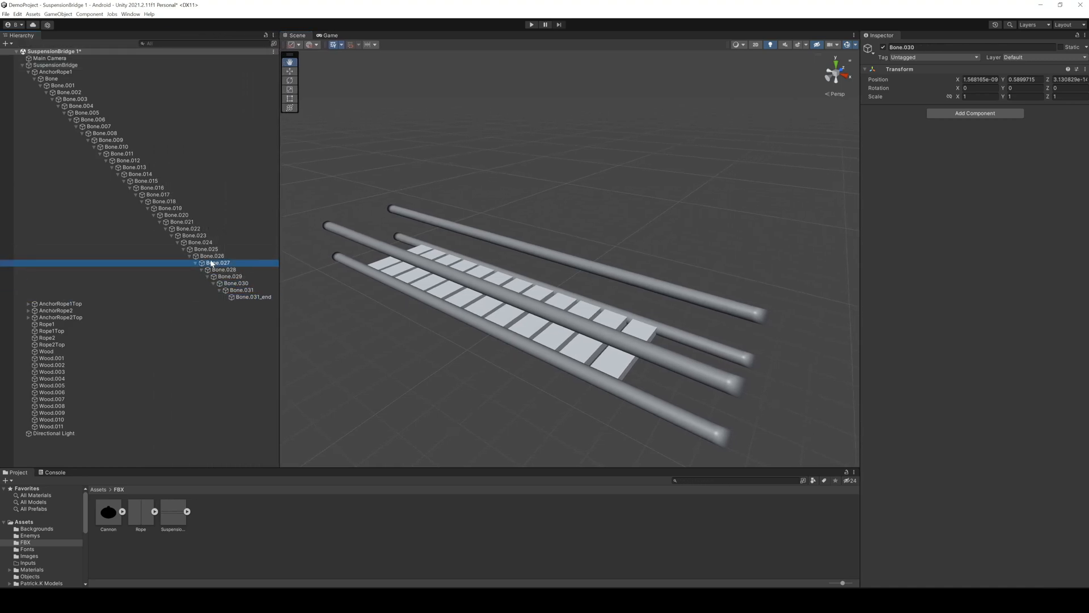
left_click(216, 262)
type("Su")
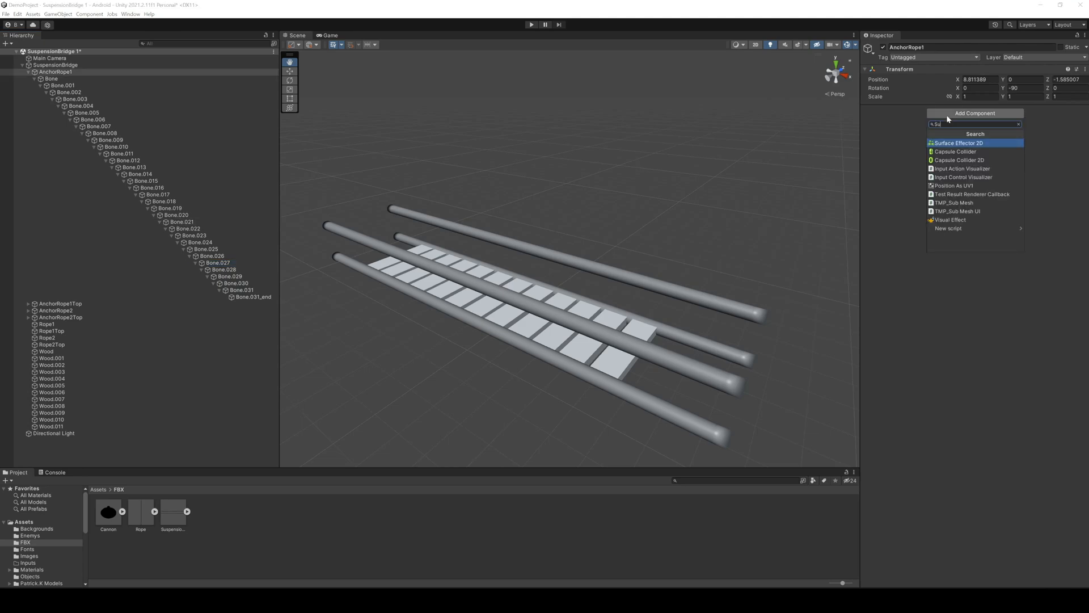
type("Hin")
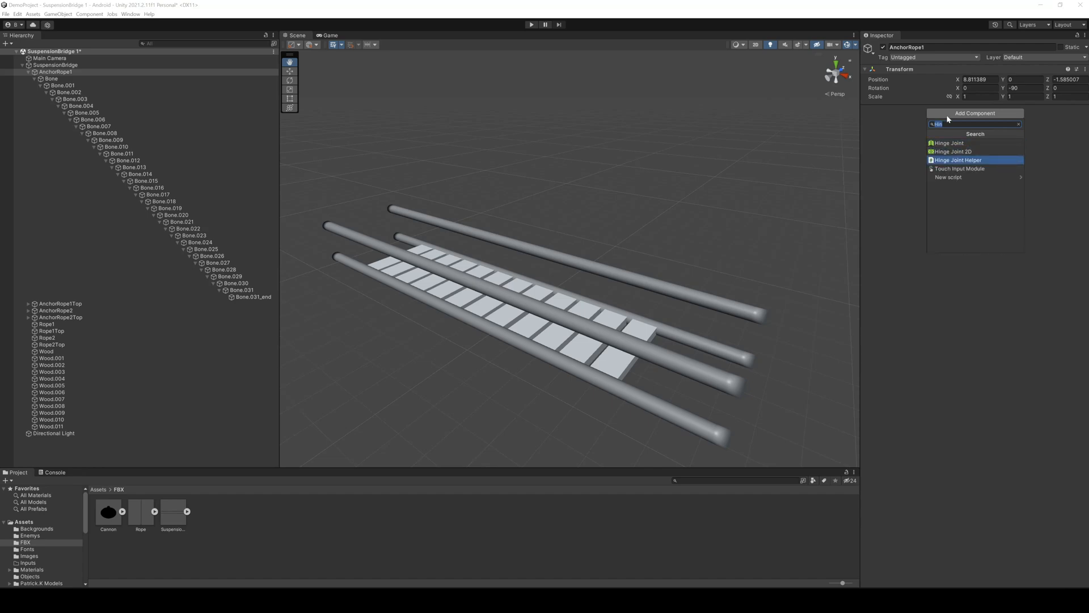
left_click(959, 160)
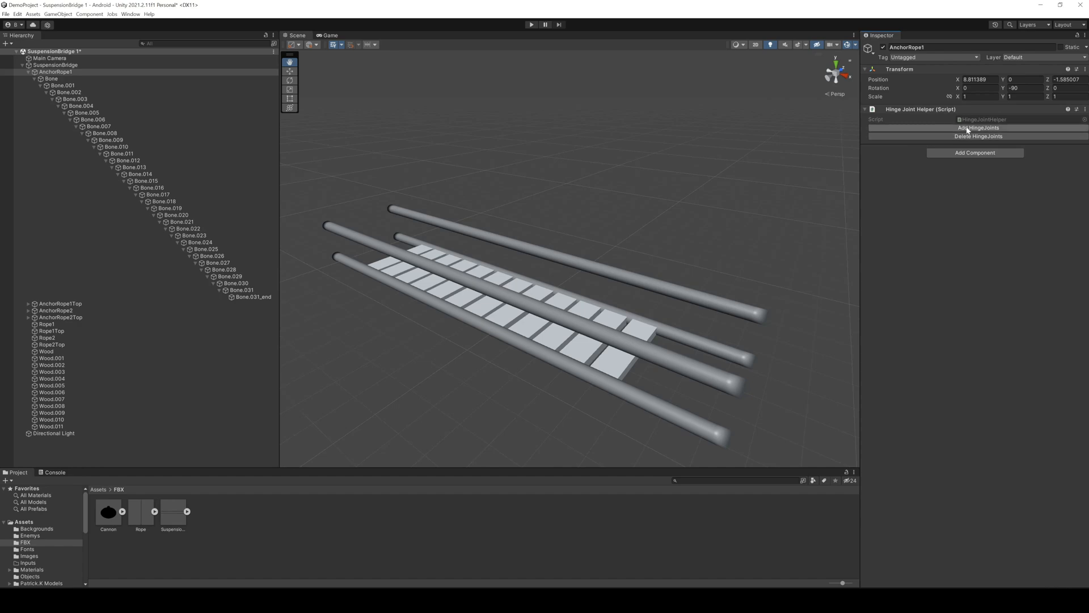
left_click(978, 127)
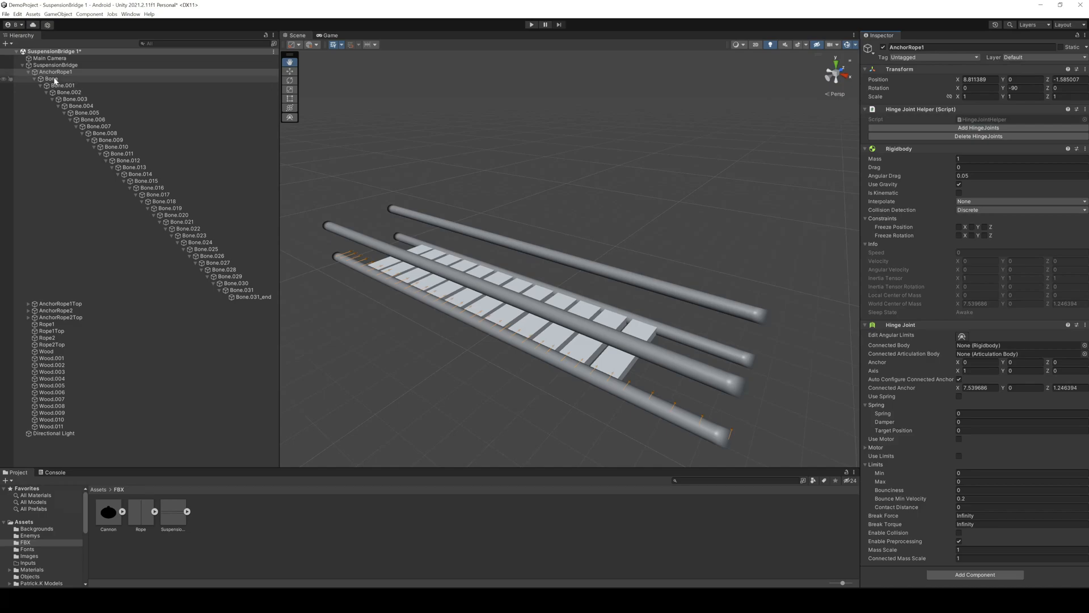
Step: Check a bone's hinge joint and run a brief Play-mode test of the rope
left_click(61, 85)
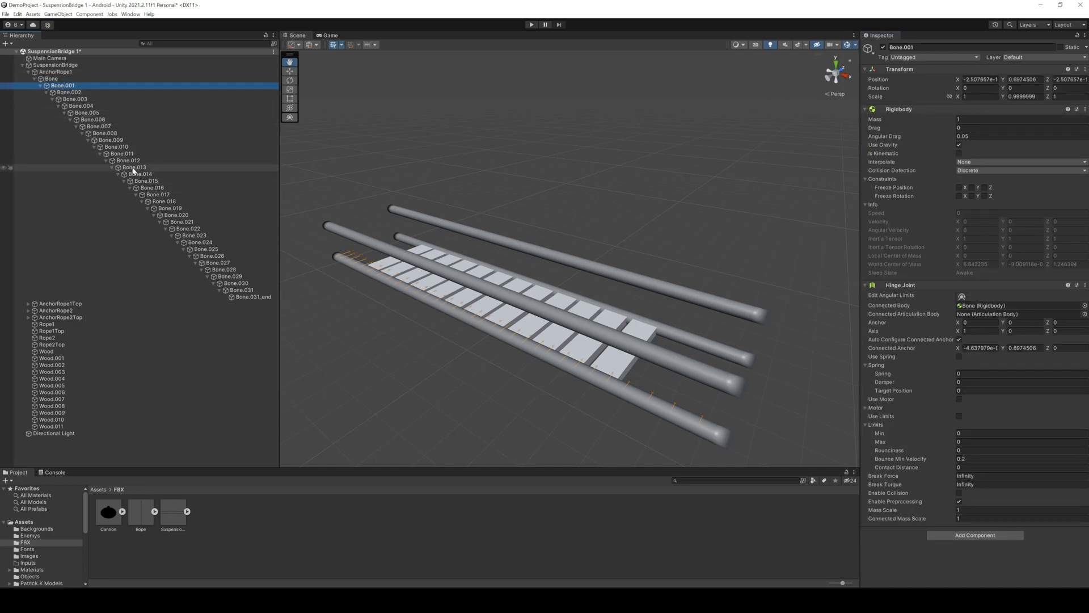
left_click(531, 24)
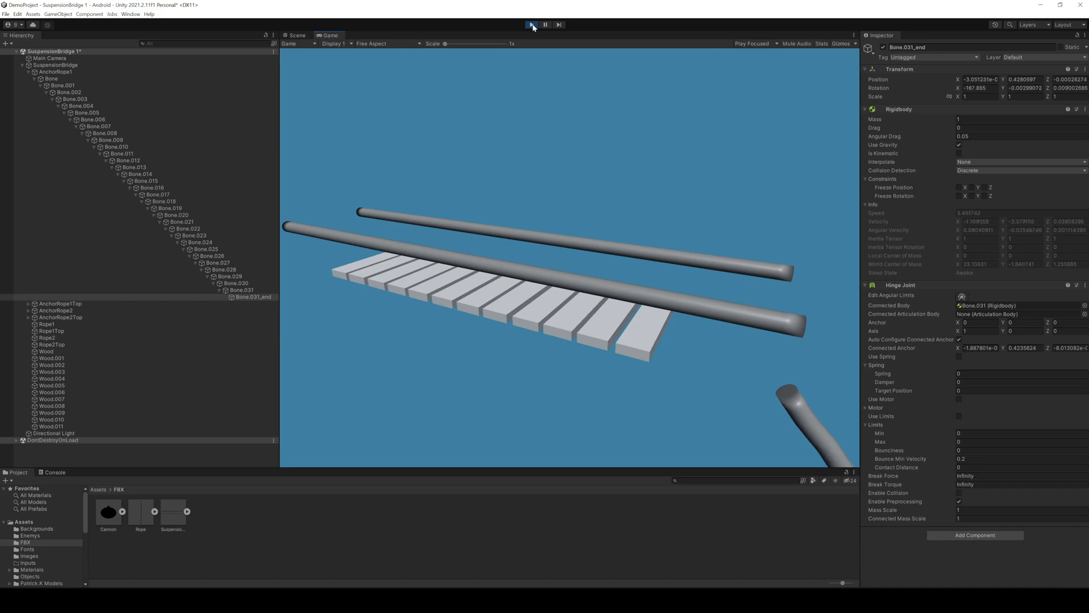
left_click(531, 24)
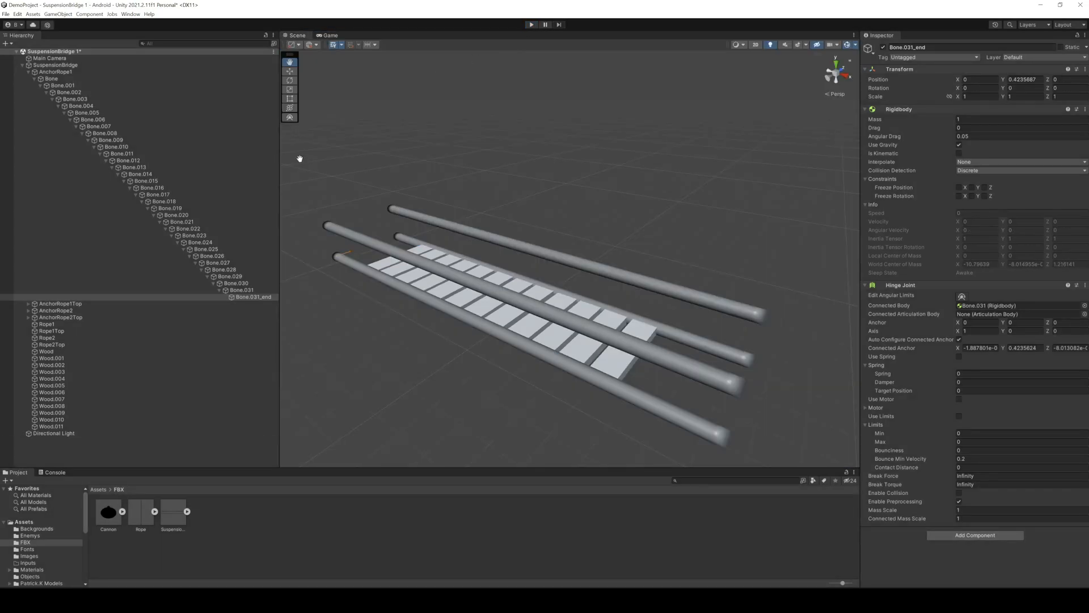
Step: Create an empty AnchorEnd and hinge the rope's last bone to it, leaving the anchor's own hinge unconnected
right_click(242, 296)
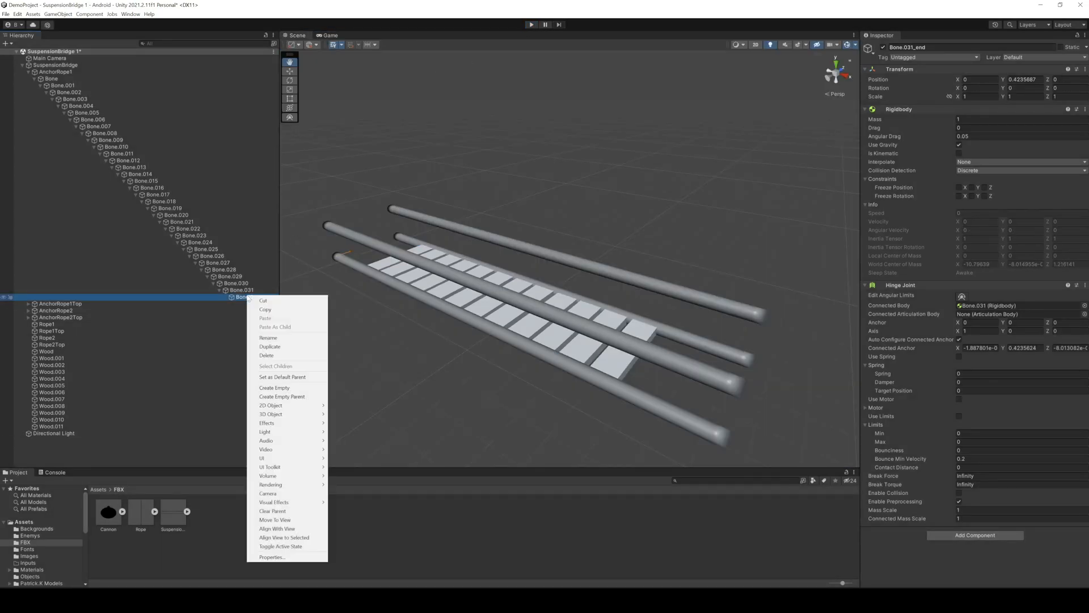
left_click(270, 346)
type("AnchorEnd")
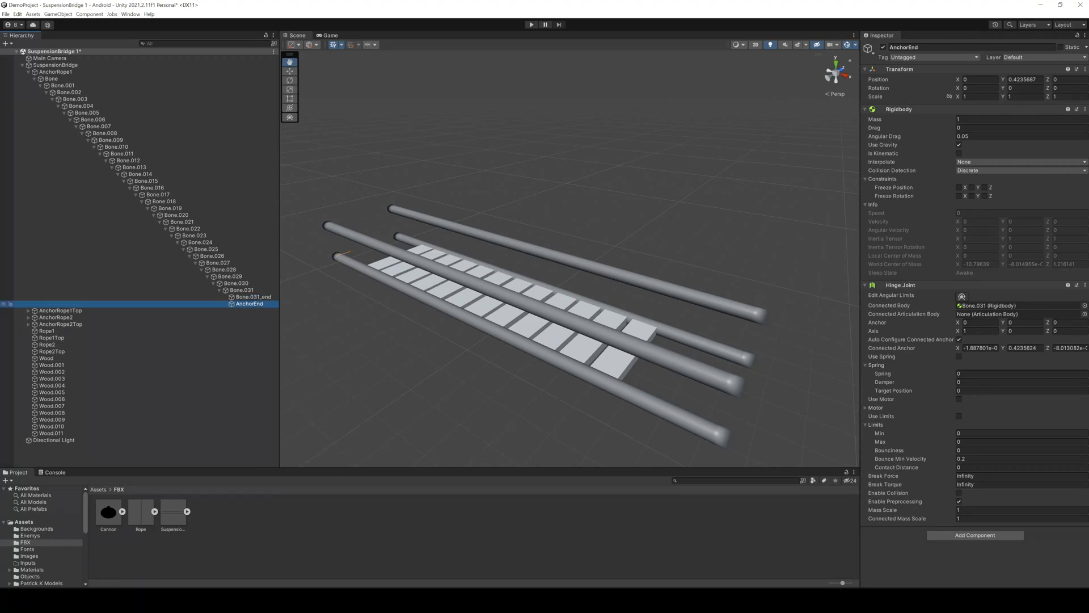
left_click(253, 296)
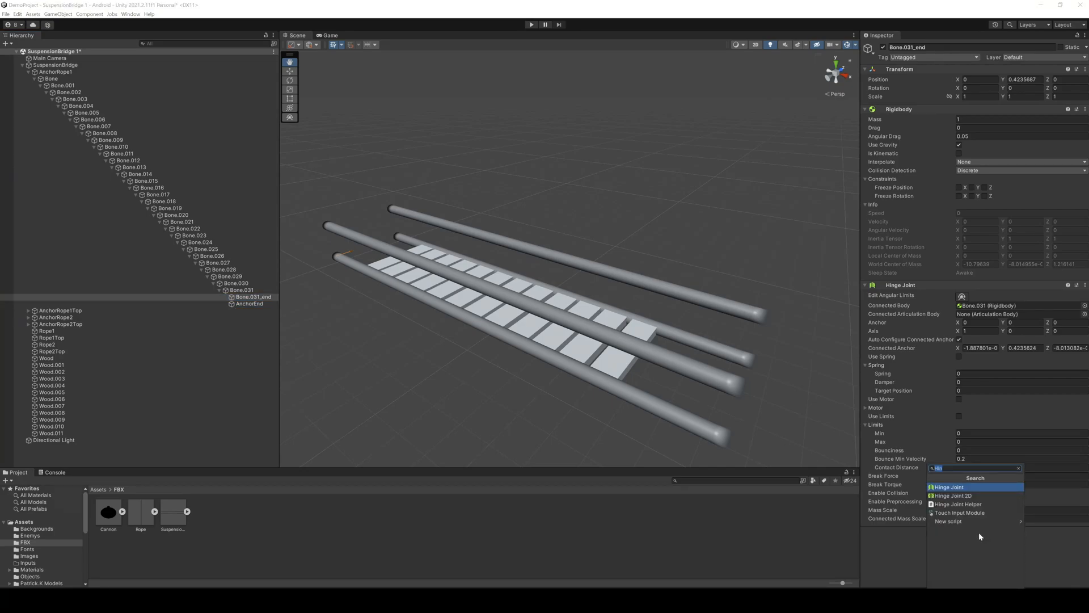
left_click(947, 487)
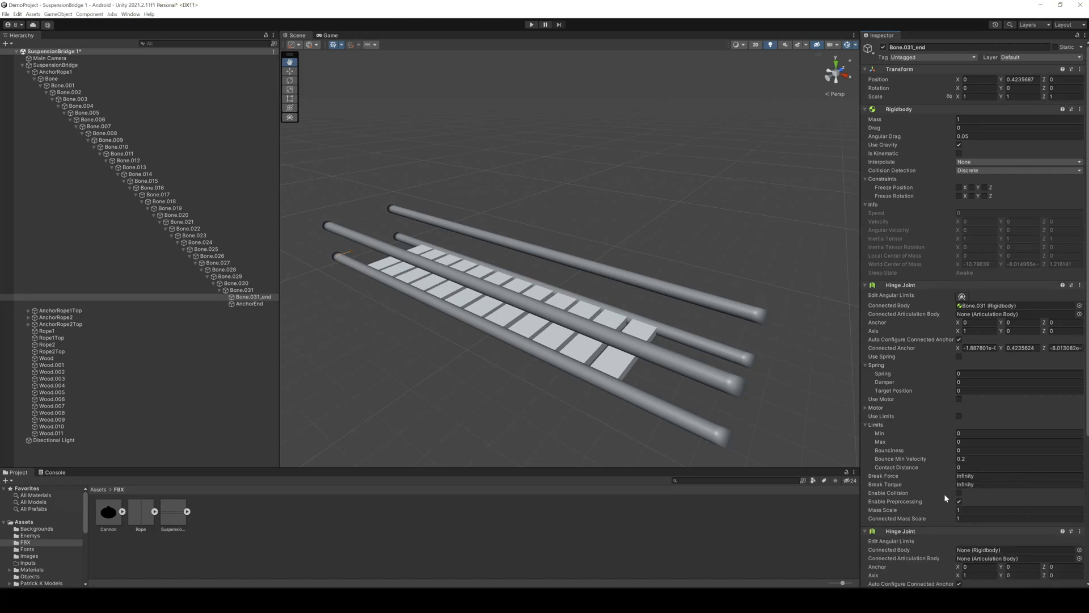
scroll("down", 3)
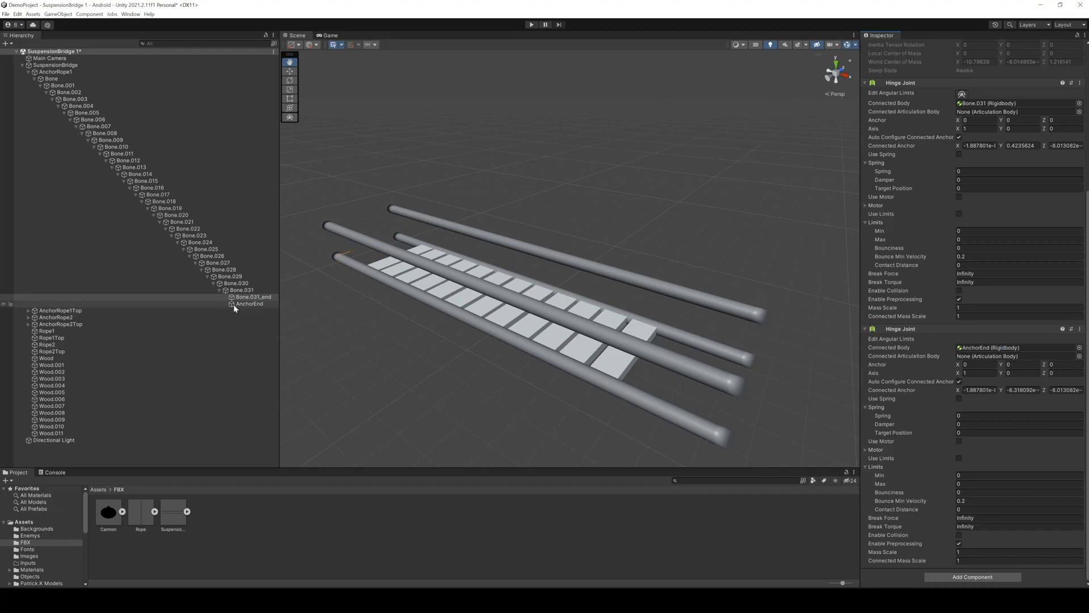
left_click(249, 304)
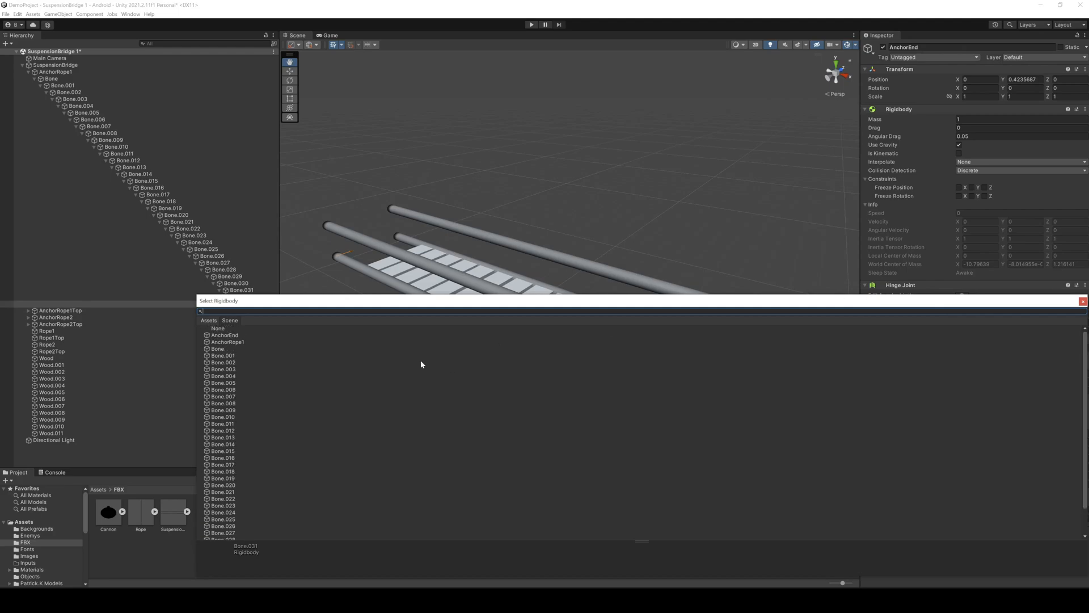
left_click(218, 328)
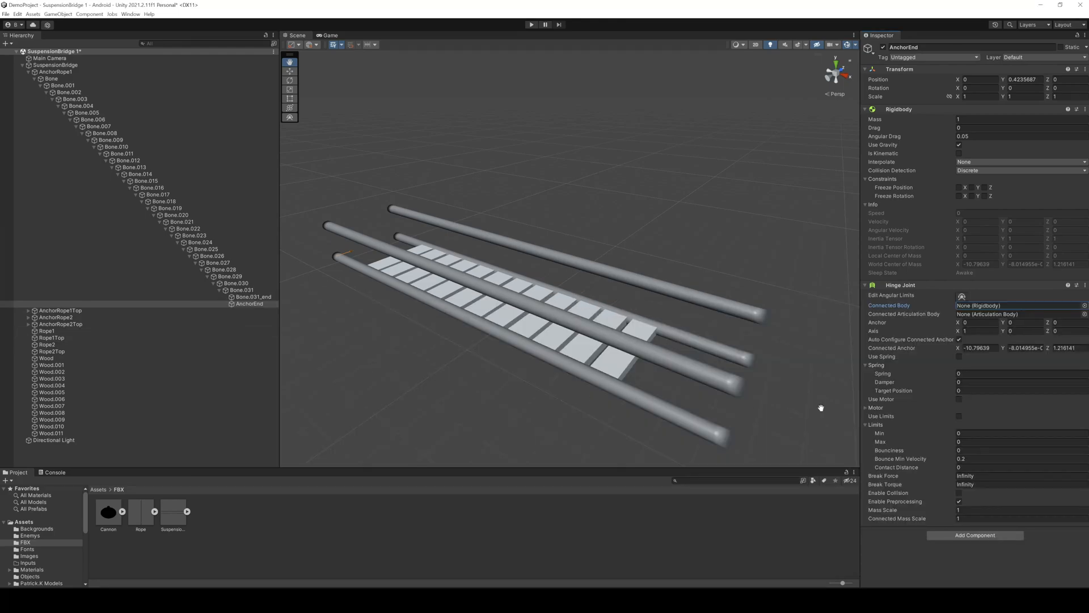
Step: Run Play mode to watch the rope sag from its anchors, then return to editing
left_click(531, 24)
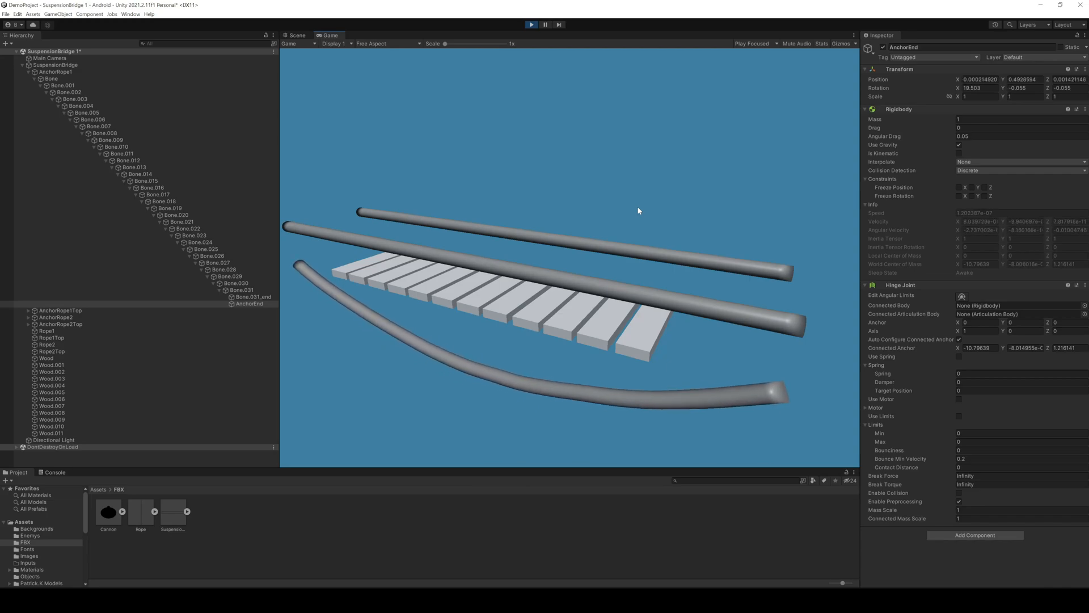
left_click(531, 24)
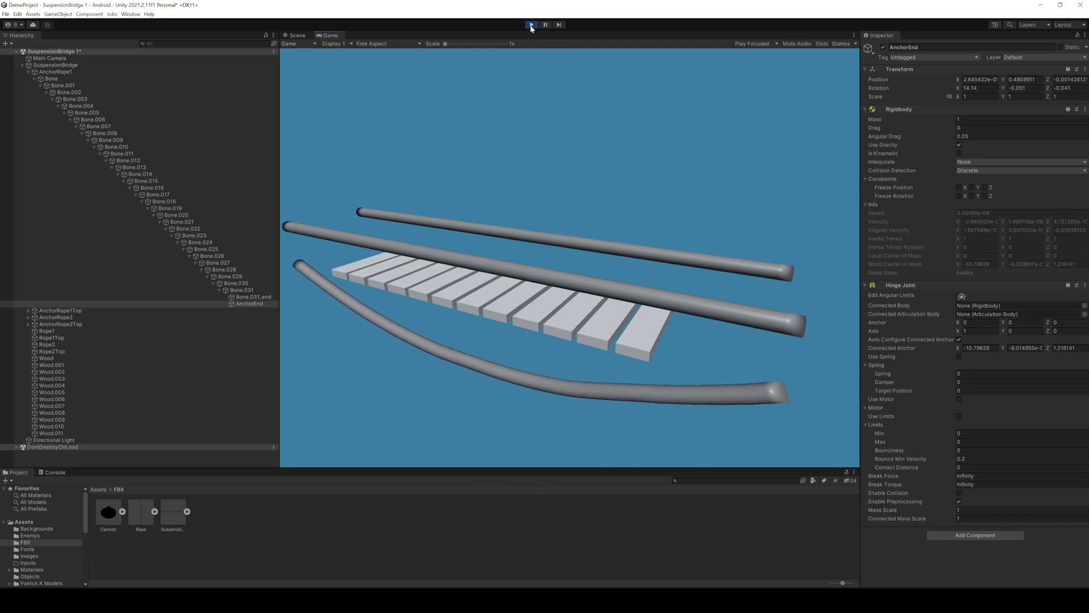
left_click(531, 25)
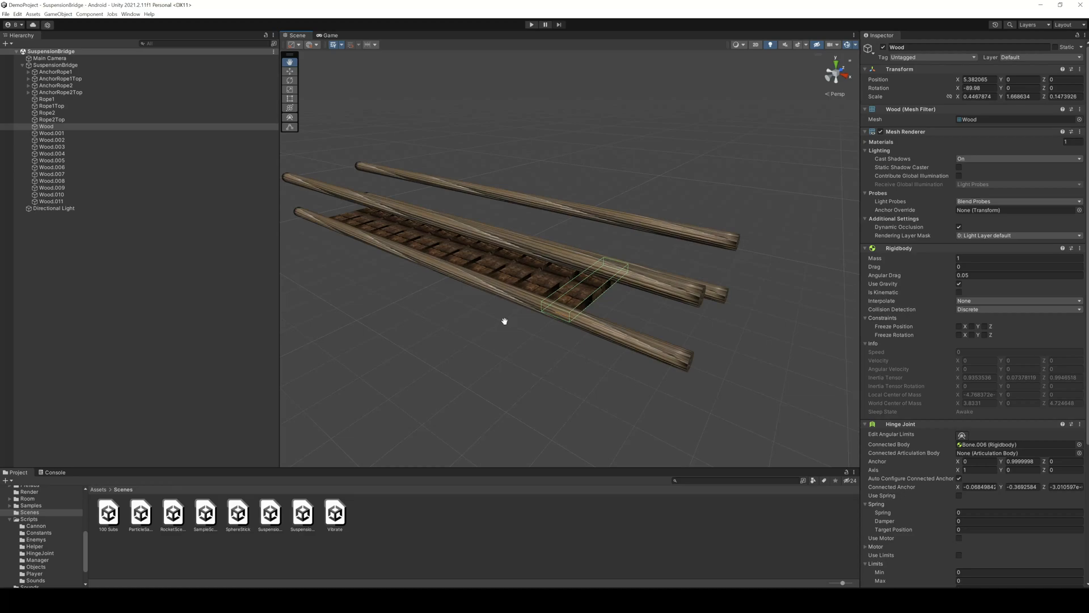
mouse_move(493, 316)
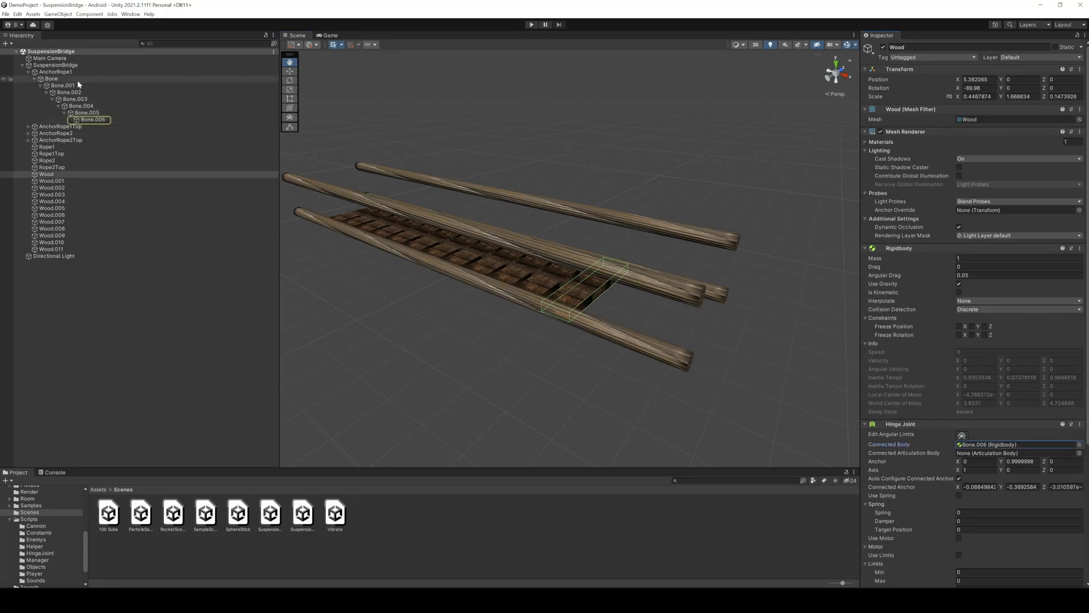
Step: Expand AnchorRope1 and AnchorRope2 down their bone chains and inspect the first rope's Bone.006
left_click(56, 72)
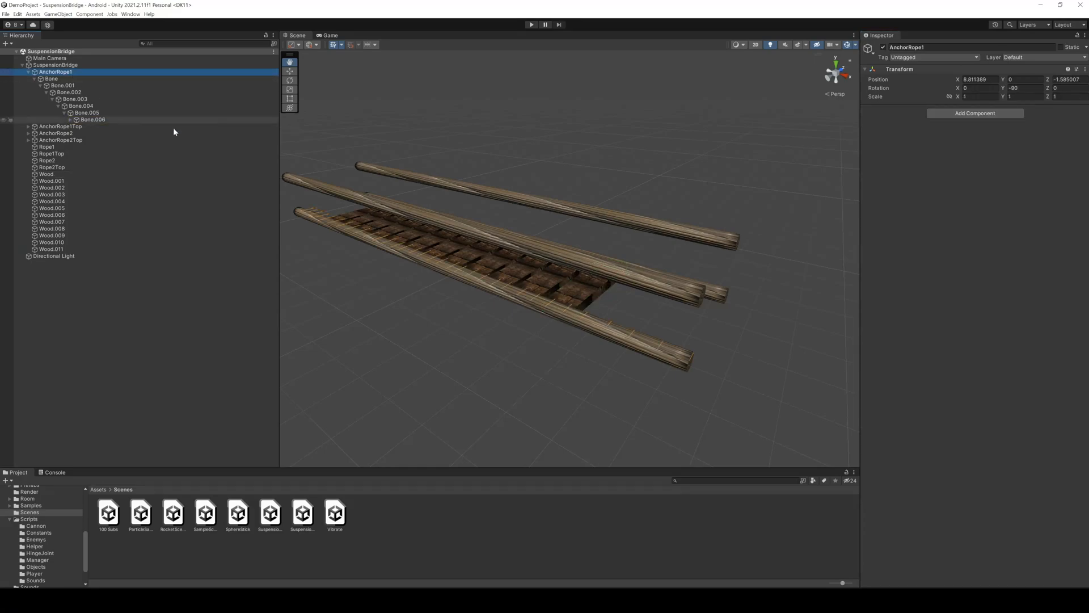
mouse_move(499, 295)
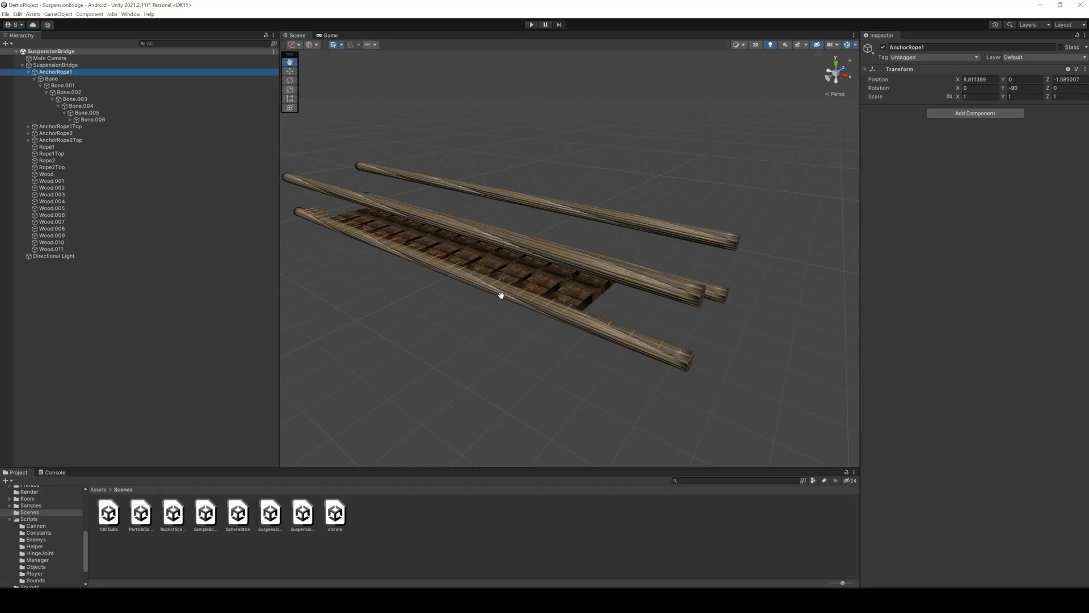
left_click(92, 119)
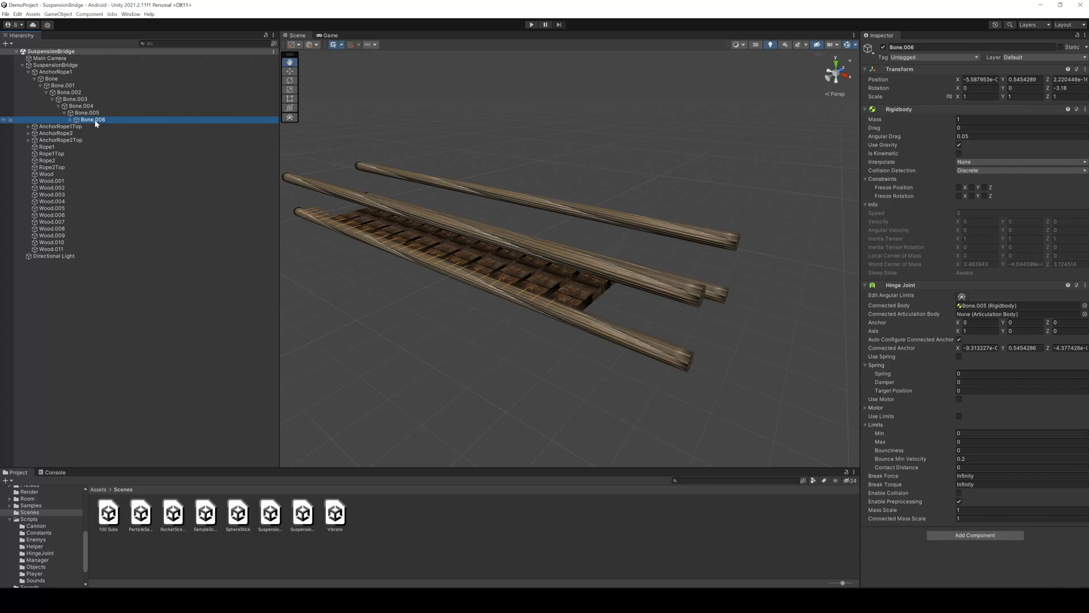
mouse_move(572, 301)
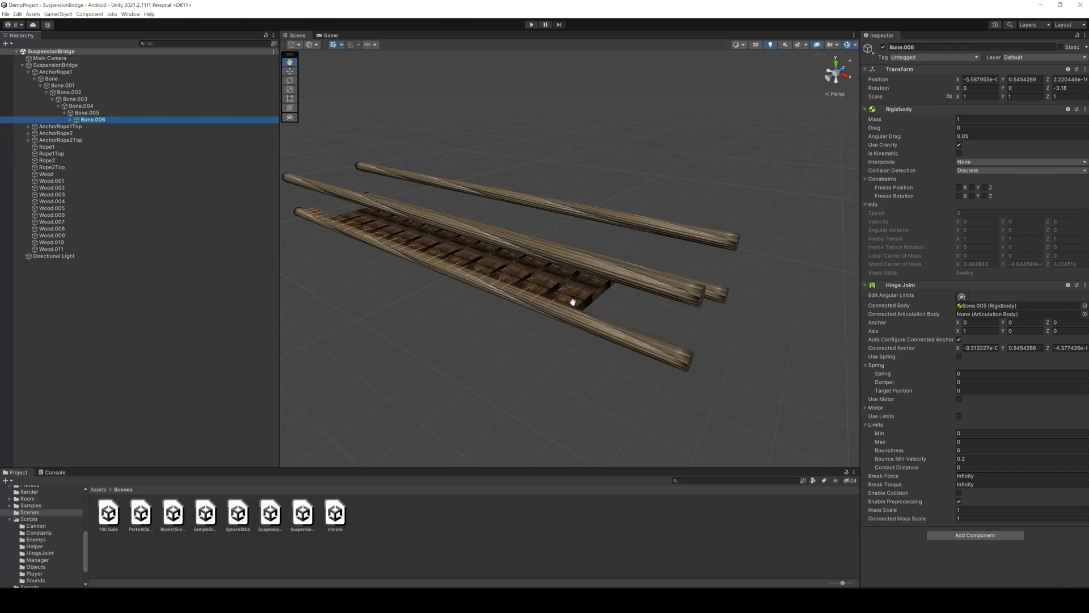
mouse_move(562, 304)
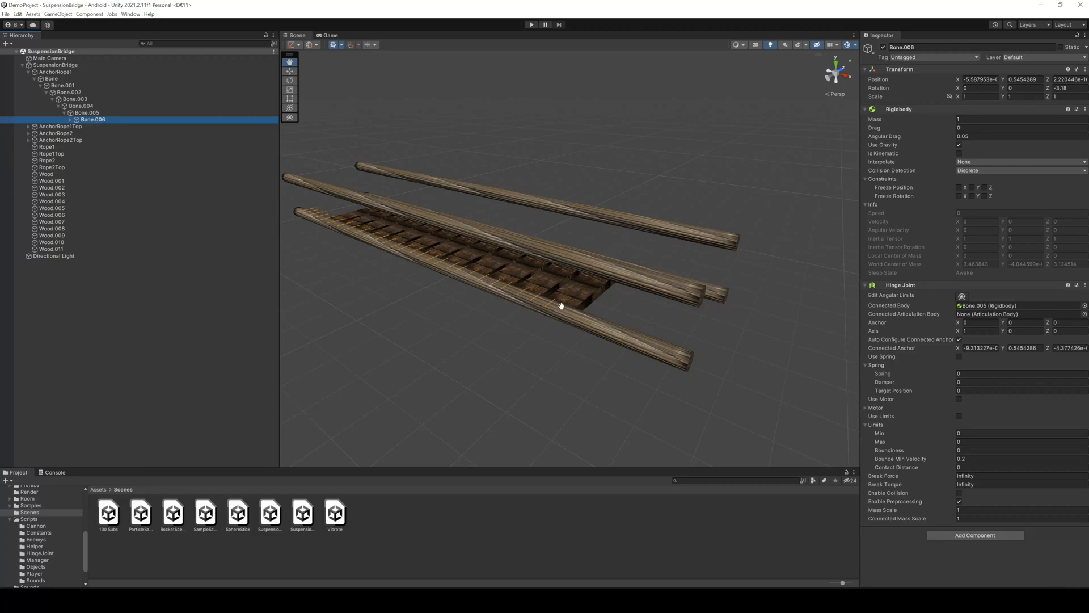
mouse_move(288, 241)
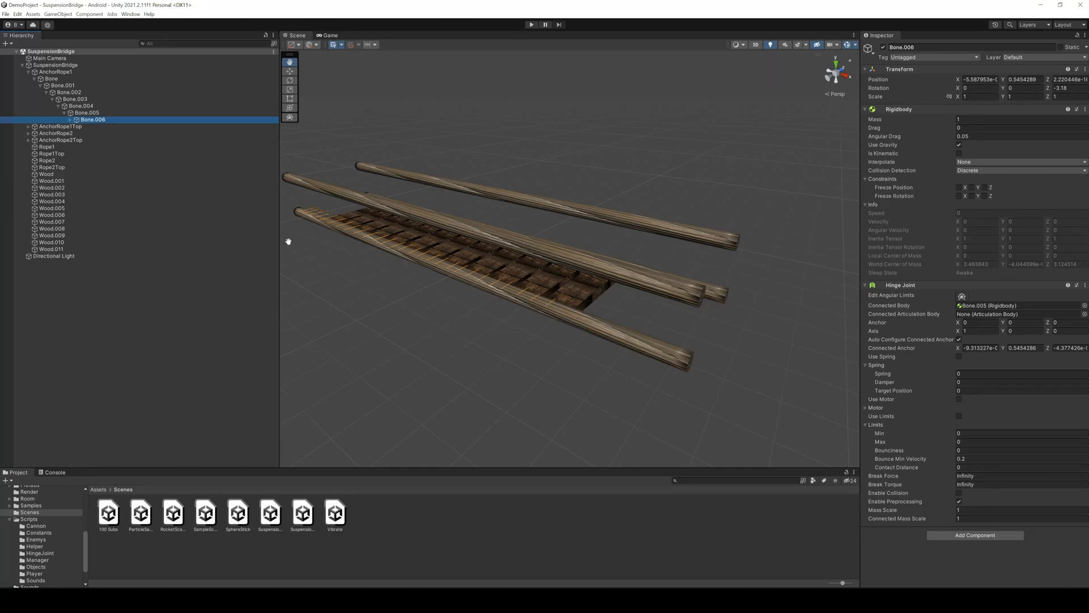
left_click(29, 132)
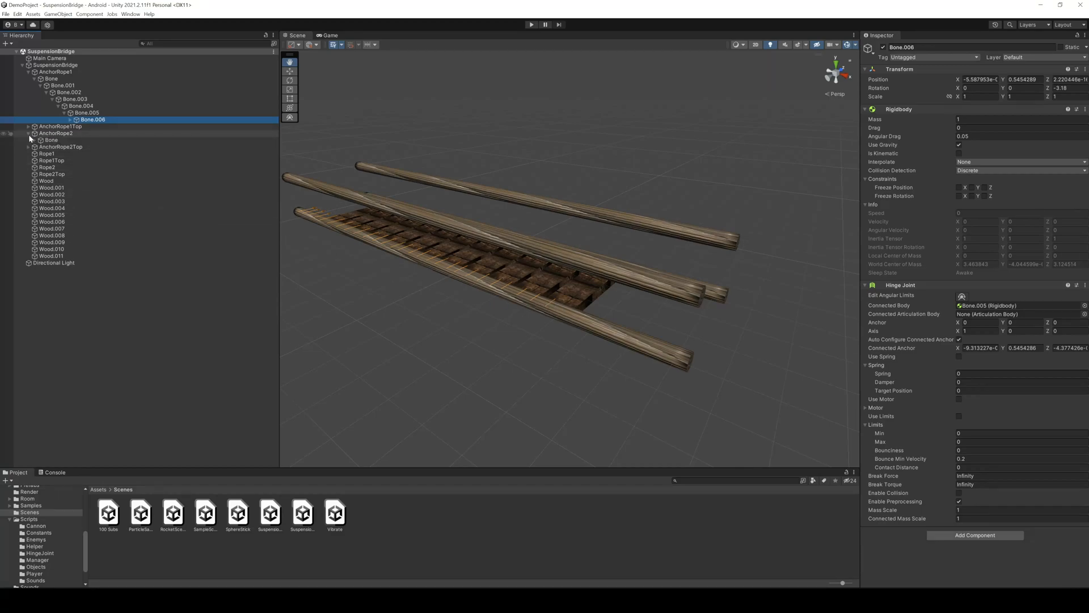
left_click(45, 139)
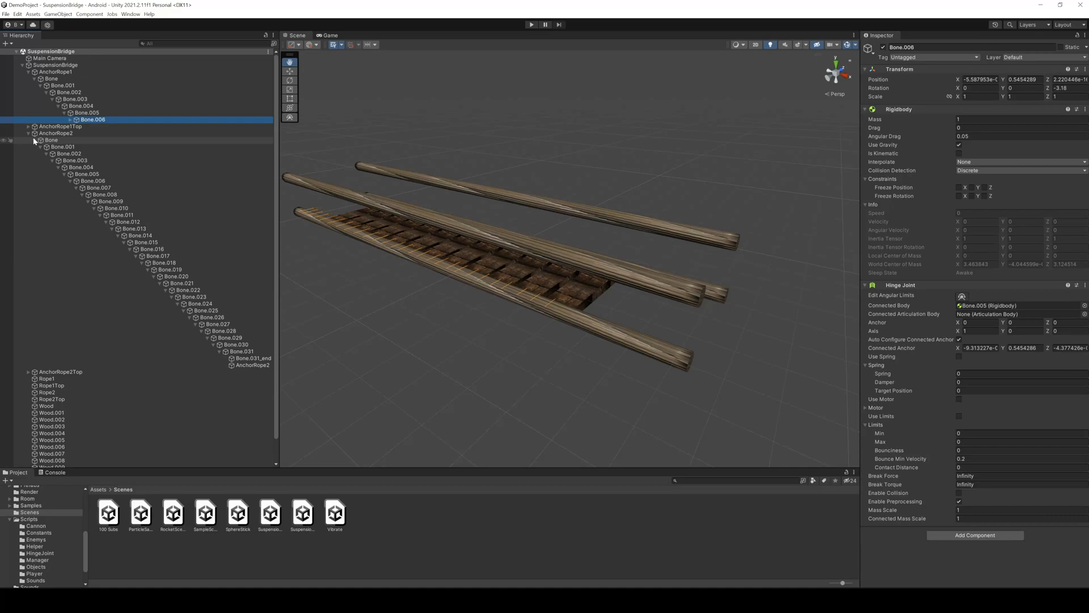
Step: Review the second rope's Bone.006 with its extra plank hinge joint, then watch the deck sag in Play mode
left_click(92, 180)
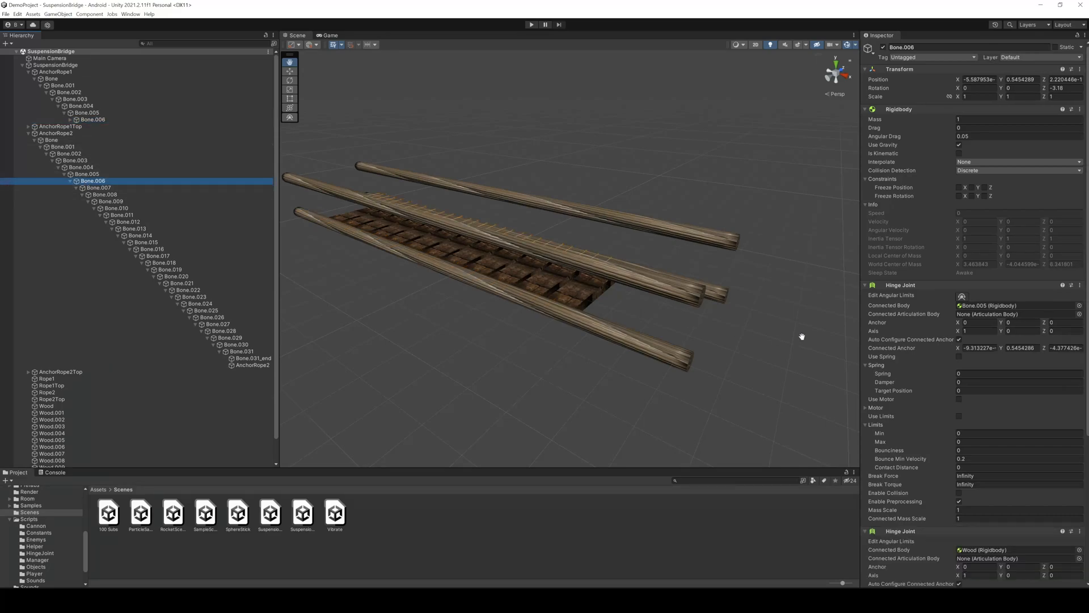
scroll("down", 3)
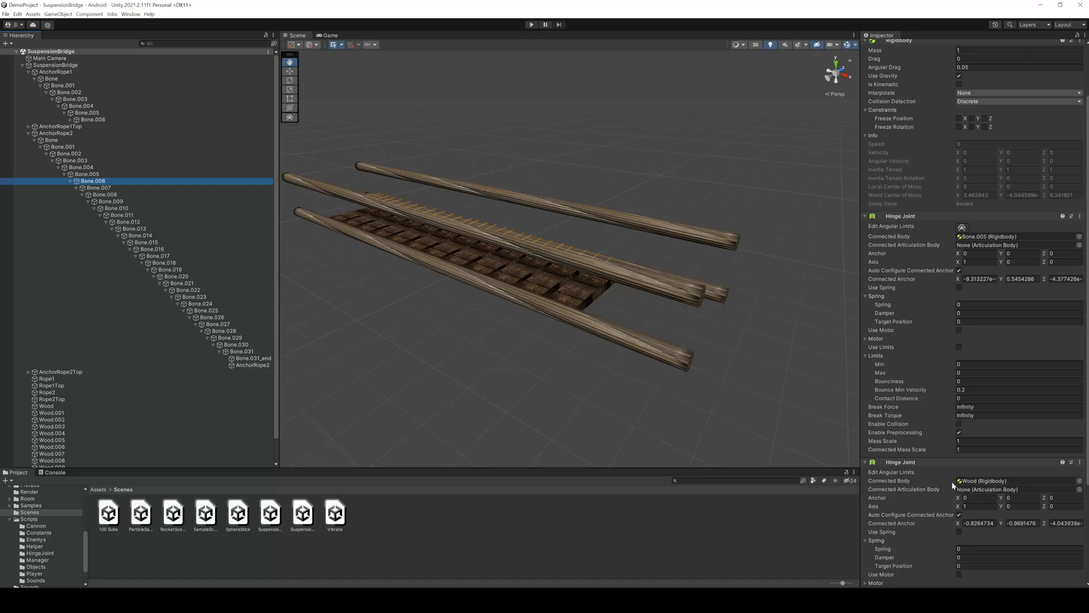
mouse_move(624, 403)
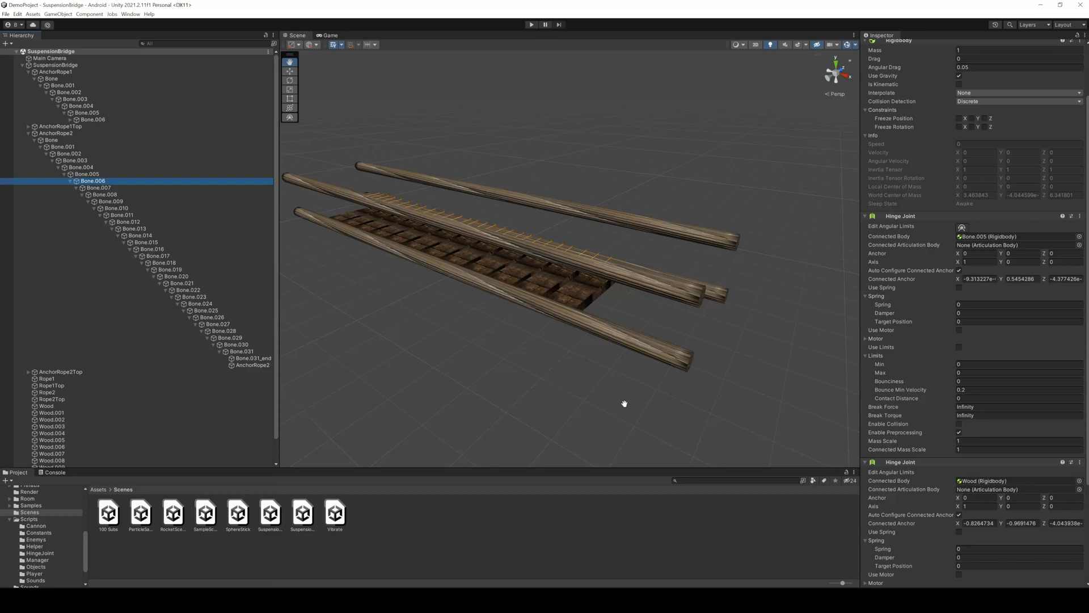
mouse_move(559, 317)
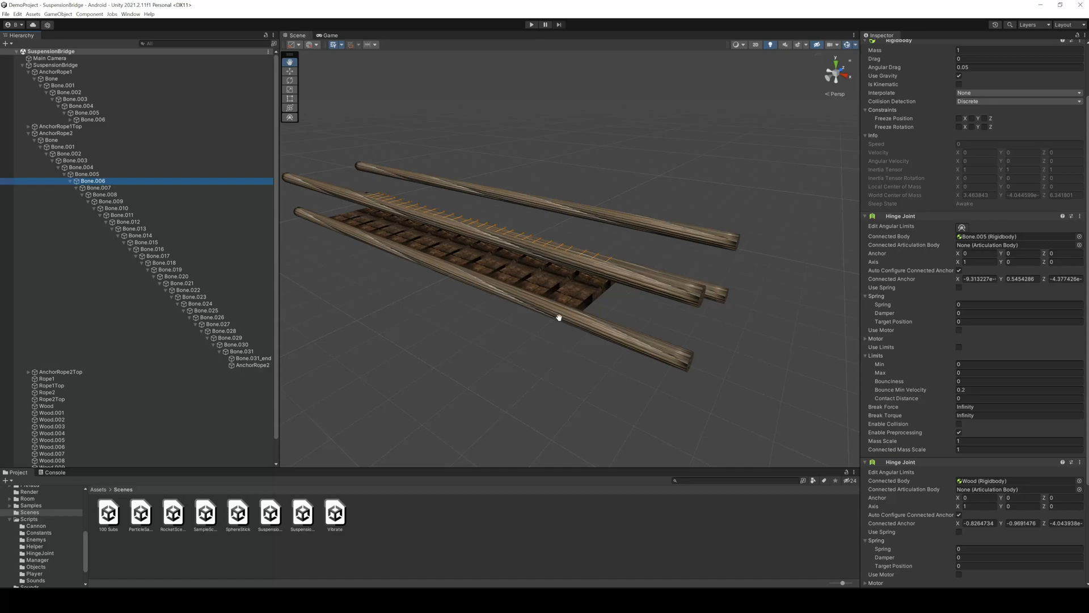
left_click(531, 24)
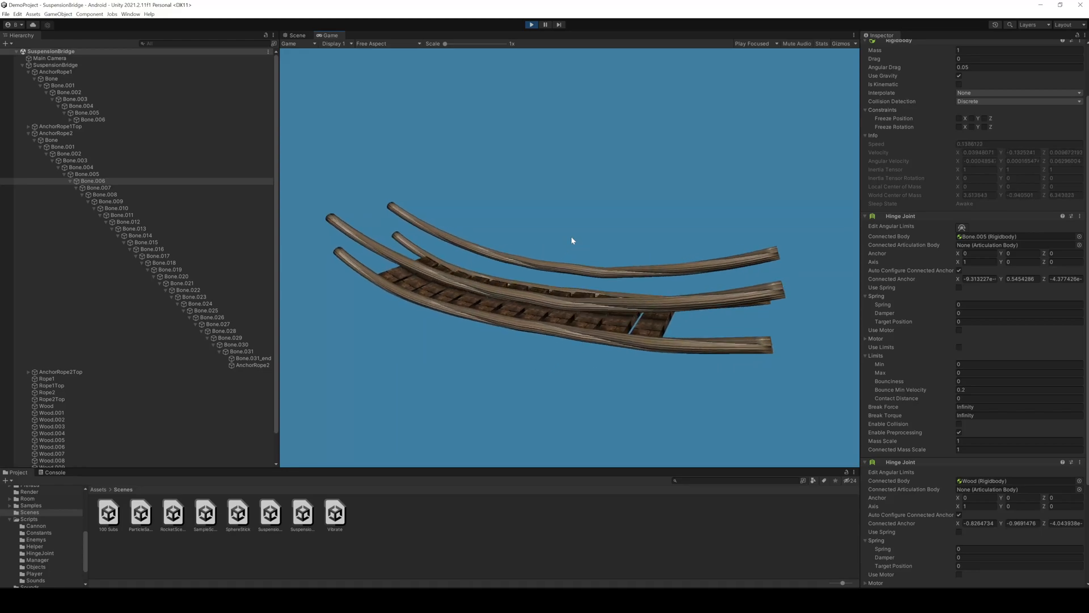
mouse_move(499, 330)
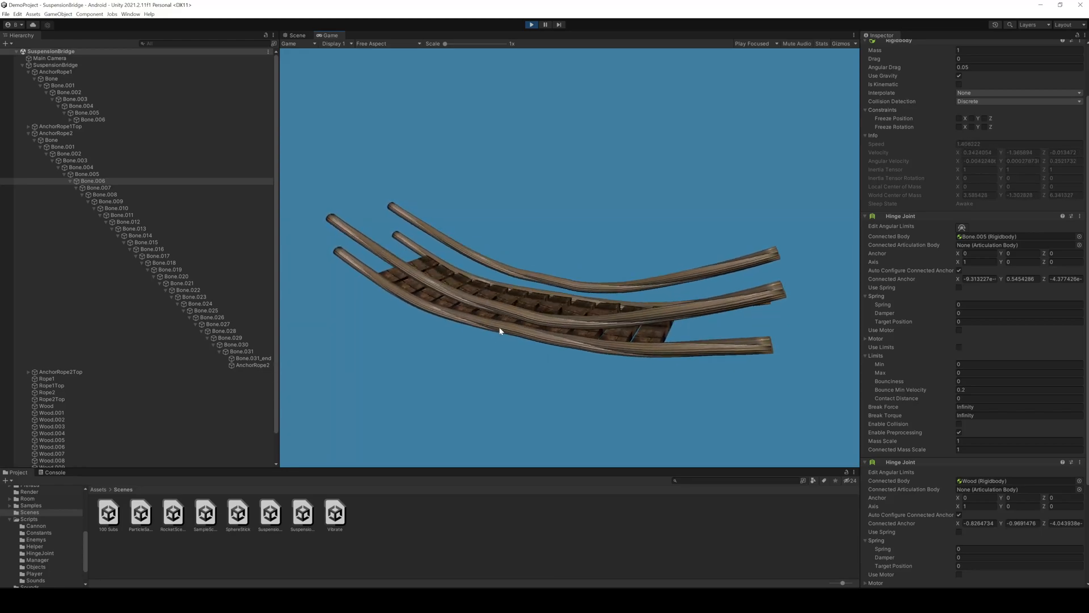
mouse_move(682, 380)
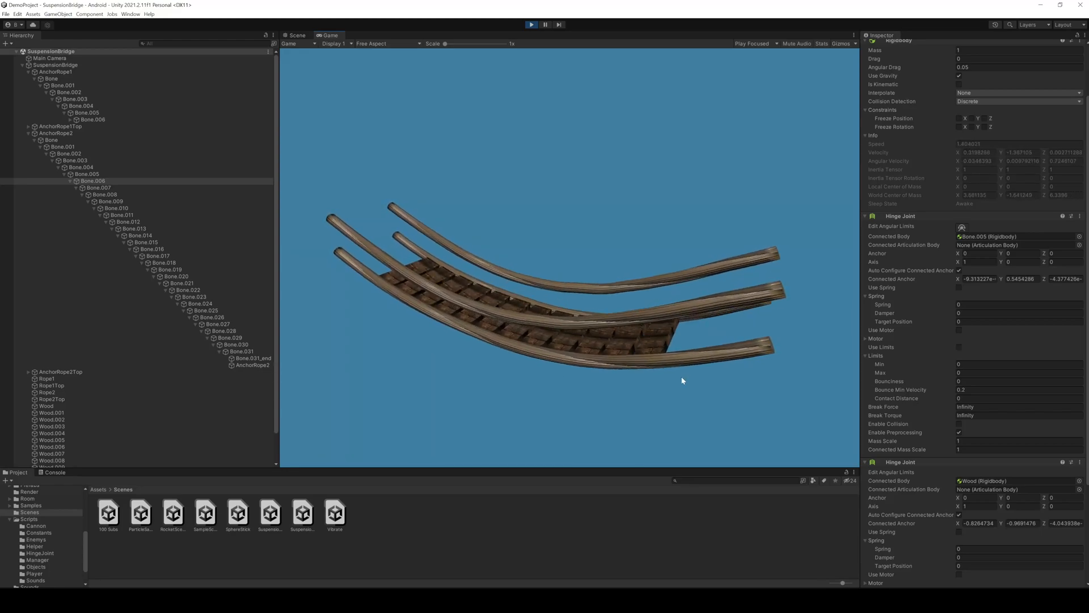